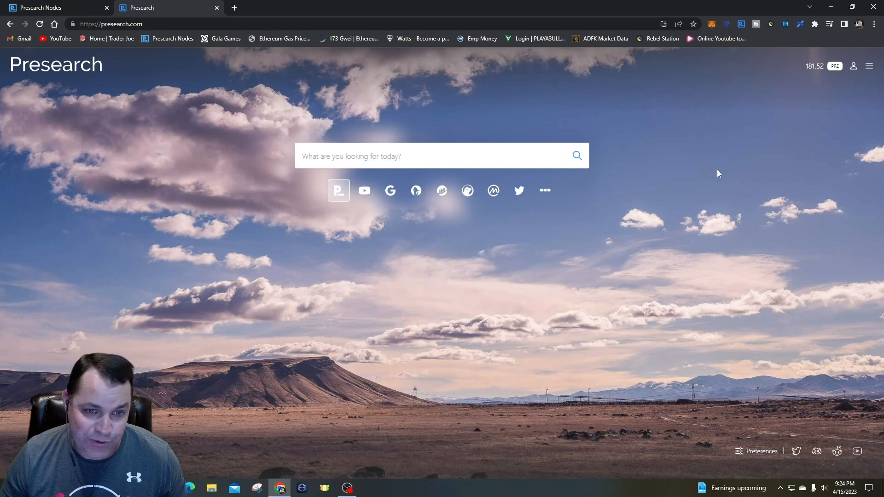
{"action": "mouse_move", "coordinate": [709, 168]}
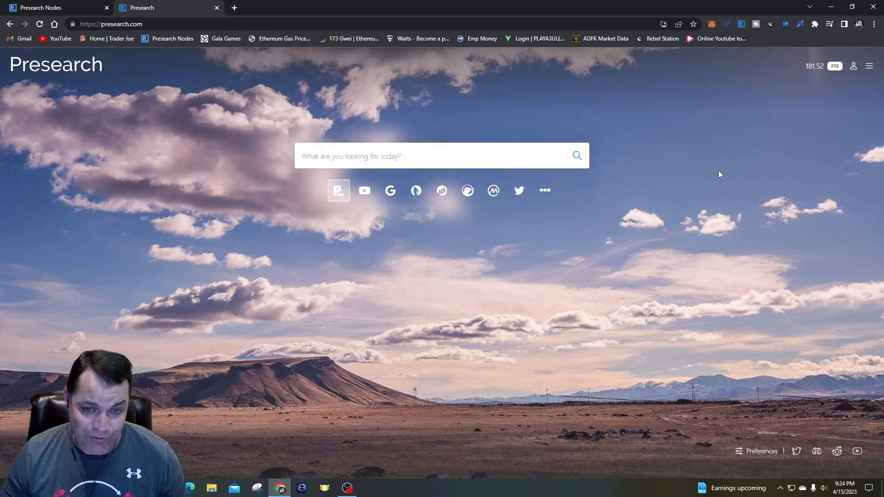
{"action": "mouse_move", "coordinate": [717, 176]}
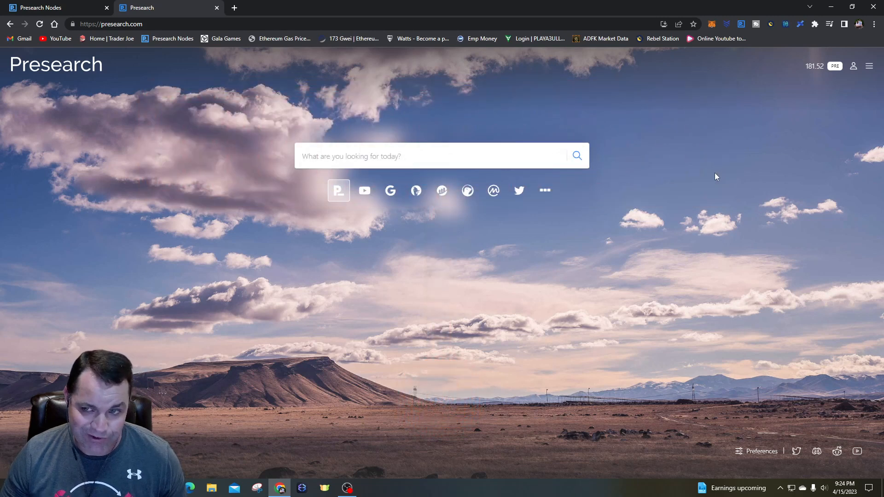
{"action": "mouse_move", "coordinate": [632, 168]}
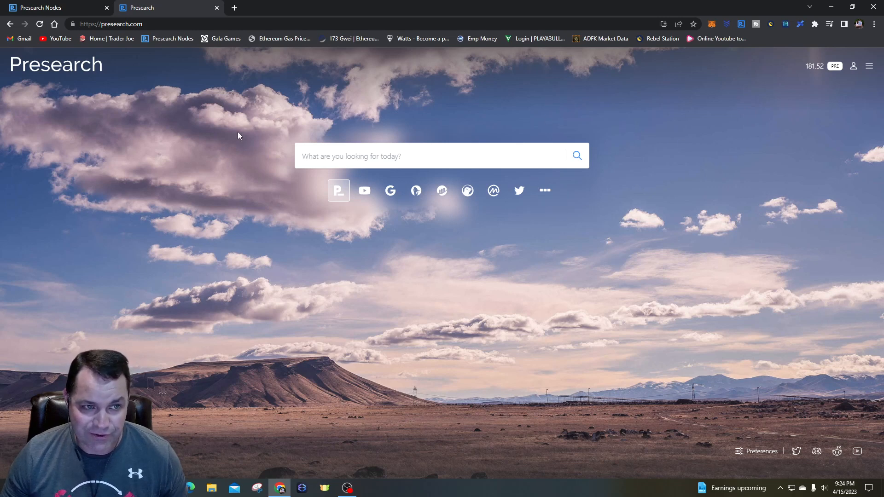
Show the PRE balance breakdown and go to the Node Stake dashboard.
{"action": "left_click", "coordinate": [112, 24]}
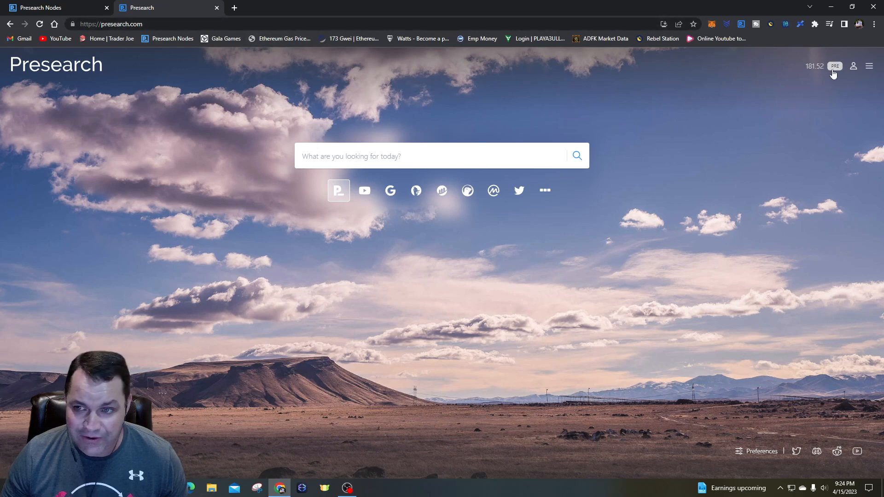
{"action": "left_click", "coordinate": [835, 67]}
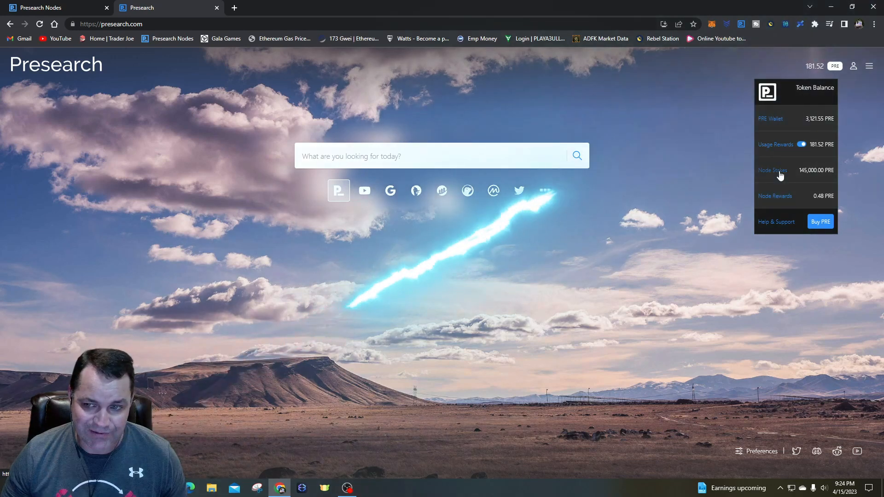
{"action": "left_click", "coordinate": [772, 170]}
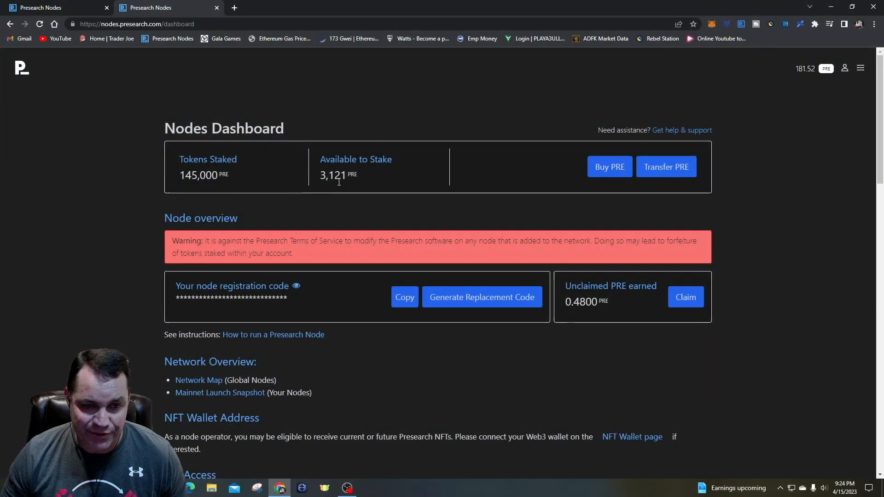
{"action": "mouse_move", "coordinate": [400, 191]}
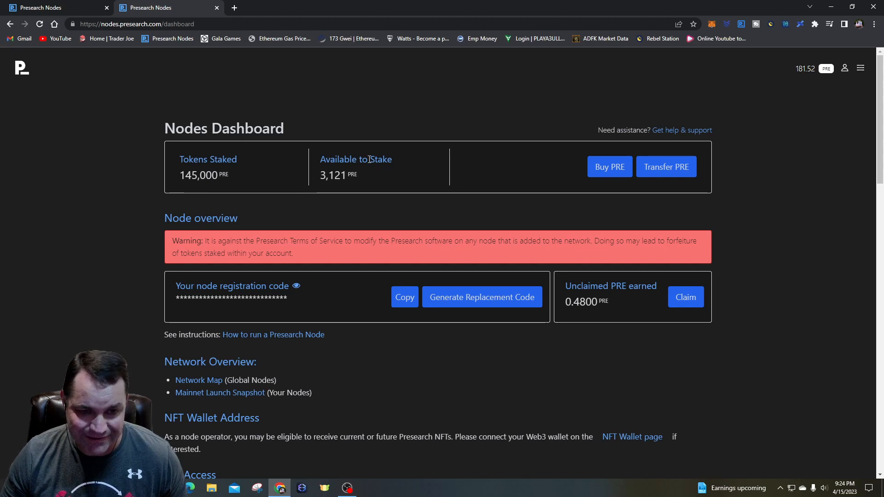
{"action": "mouse_move", "coordinate": [844, 77]}
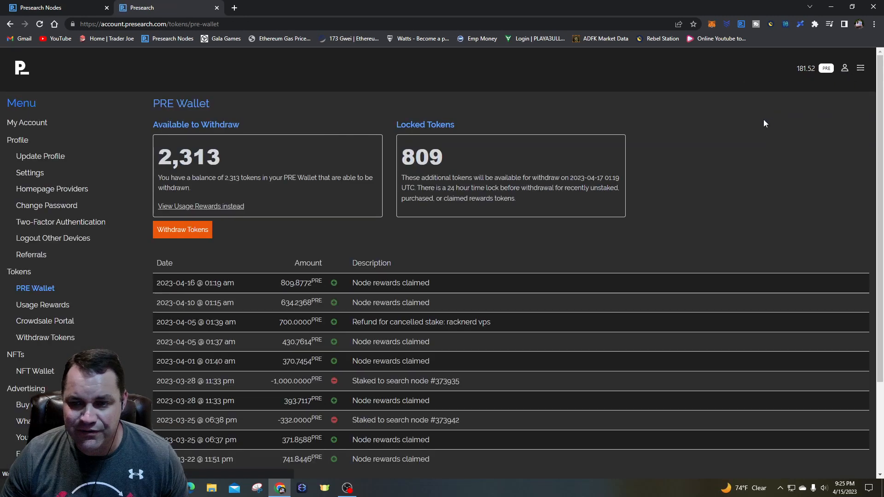
{"action": "left_click", "coordinate": [814, 68]}
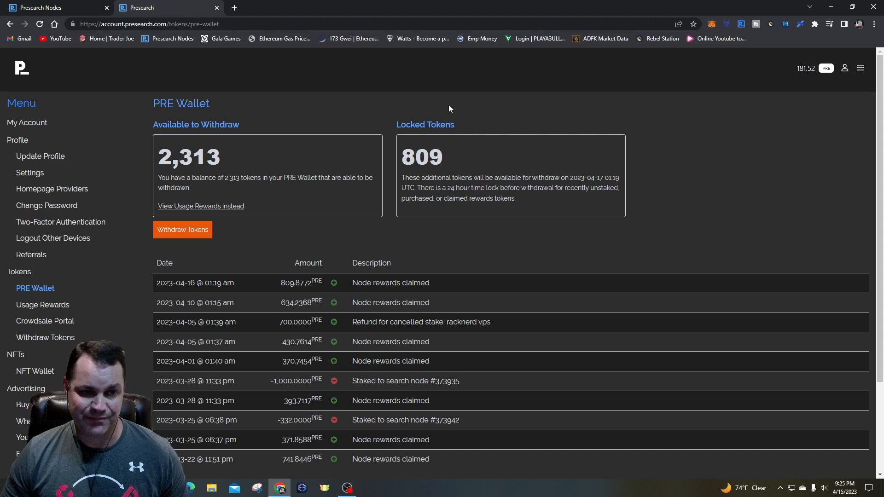
{"action": "mouse_move", "coordinate": [357, 125]}
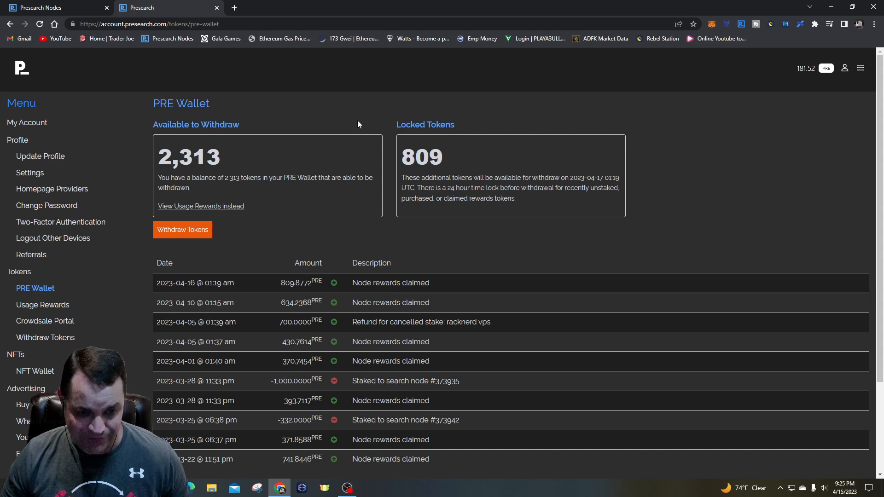
{"action": "mouse_move", "coordinate": [217, 239]}
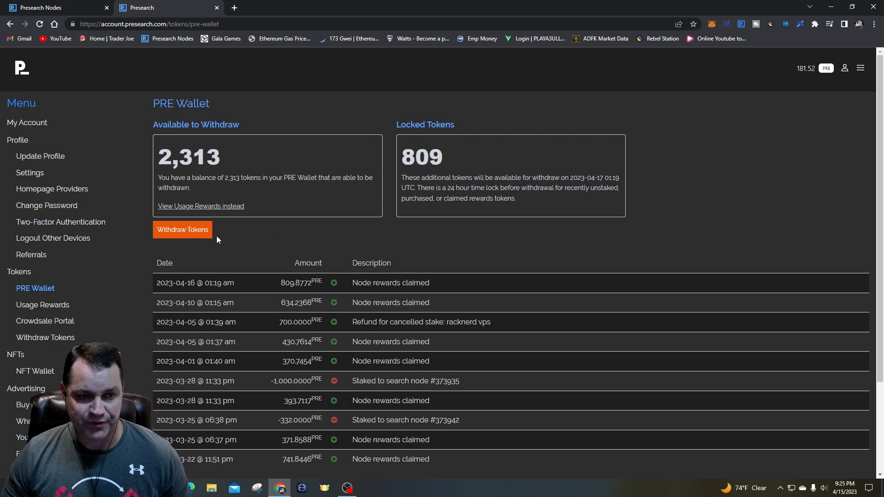
Start a token withdrawal for 2312 PRE and fetch the wallet address from MetaMask.
{"action": "left_click", "coordinate": [181, 230]}
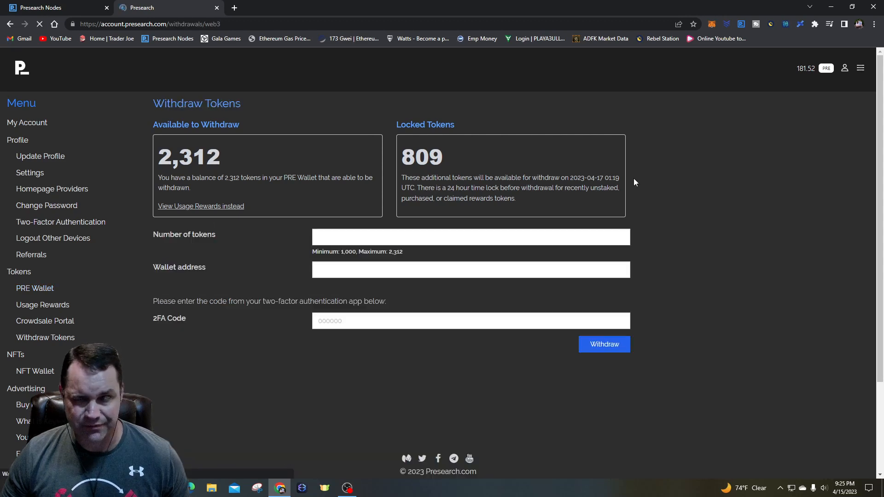
{"action": "left_click", "coordinate": [470, 236]}
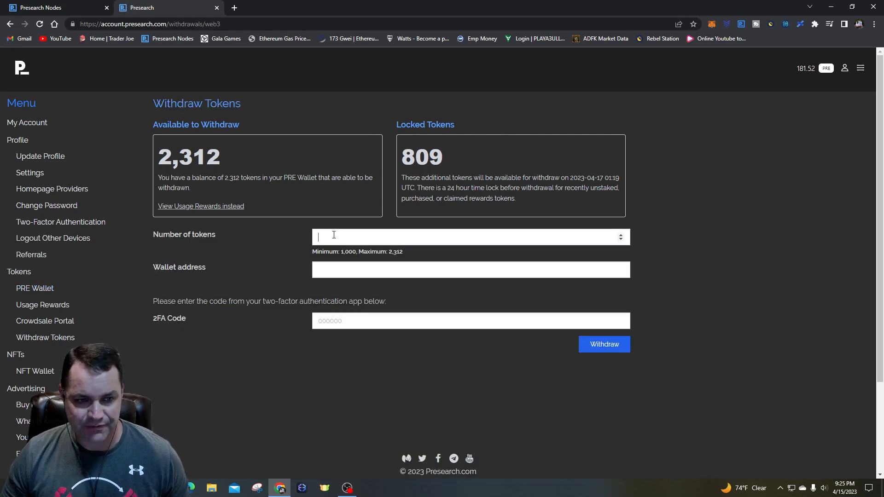
{"action": "type", "text": "2312"}
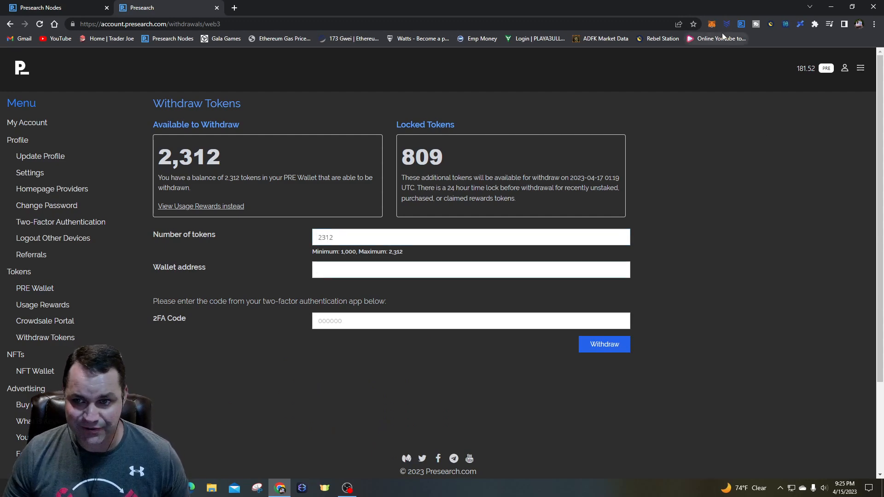
{"action": "left_click", "coordinate": [712, 24]}
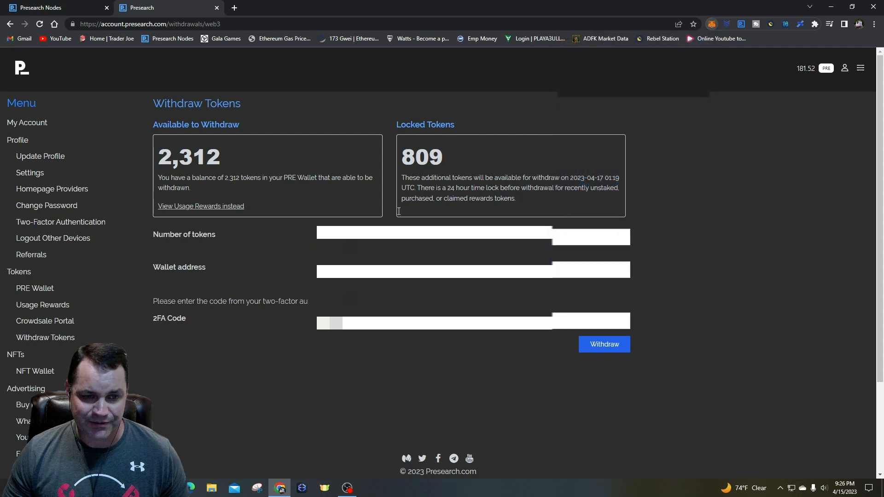
Paste the wallet address into the form and submit the withdrawal request.
{"action": "right_click", "coordinate": [395, 323]}
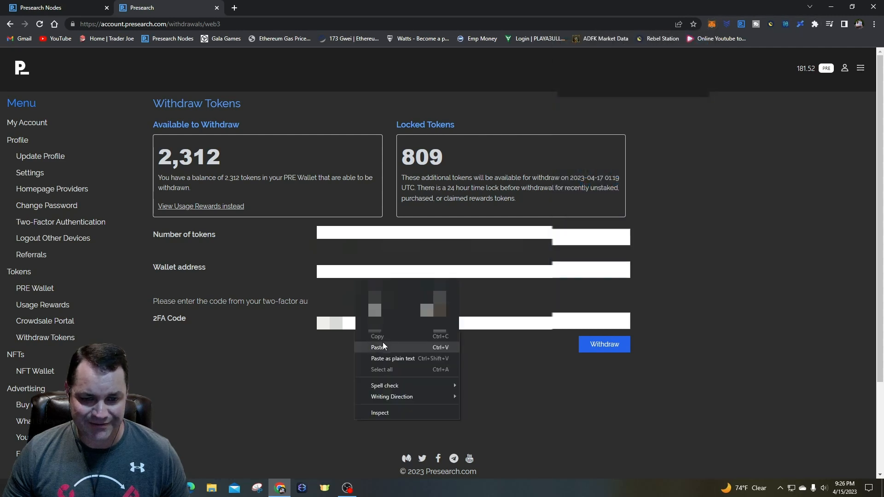
{"action": "left_click", "coordinate": [378, 347]}
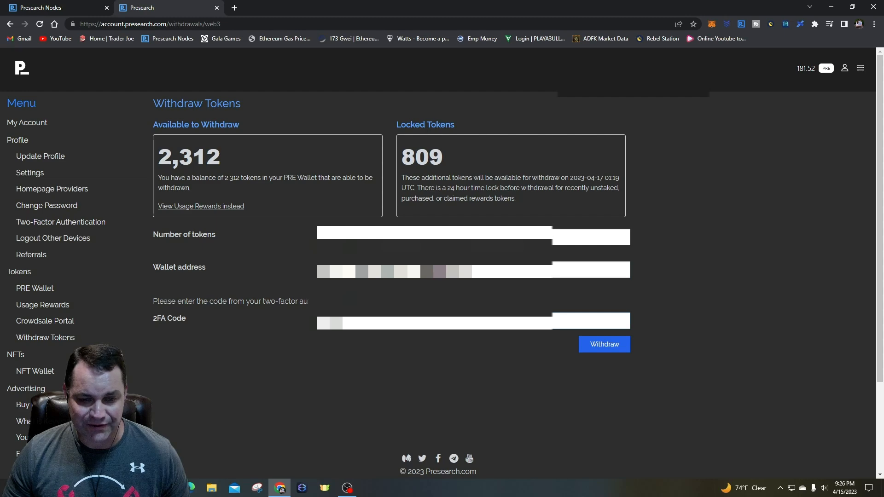
{"action": "left_click", "coordinate": [603, 344]}
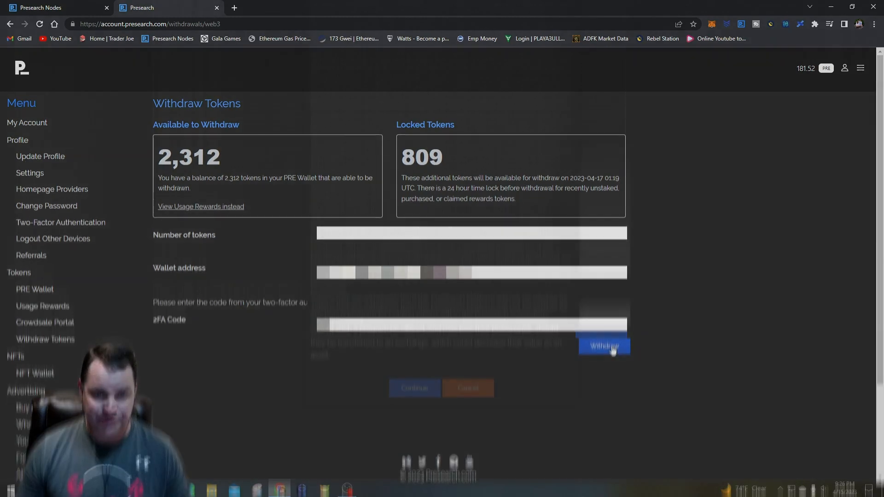
Accept the Token Withdrawal Terms and Conditions to submit the 2,312-token request.
{"action": "left_click", "coordinate": [604, 345]}
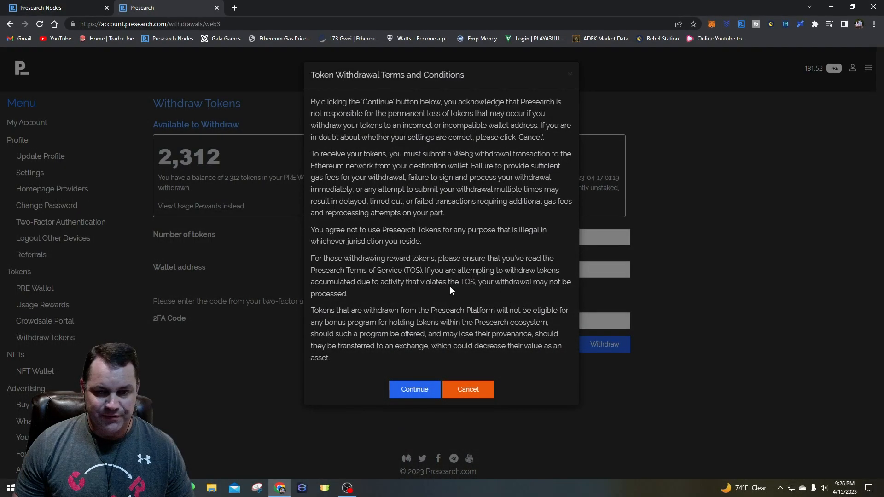
{"action": "left_click", "coordinate": [413, 389]}
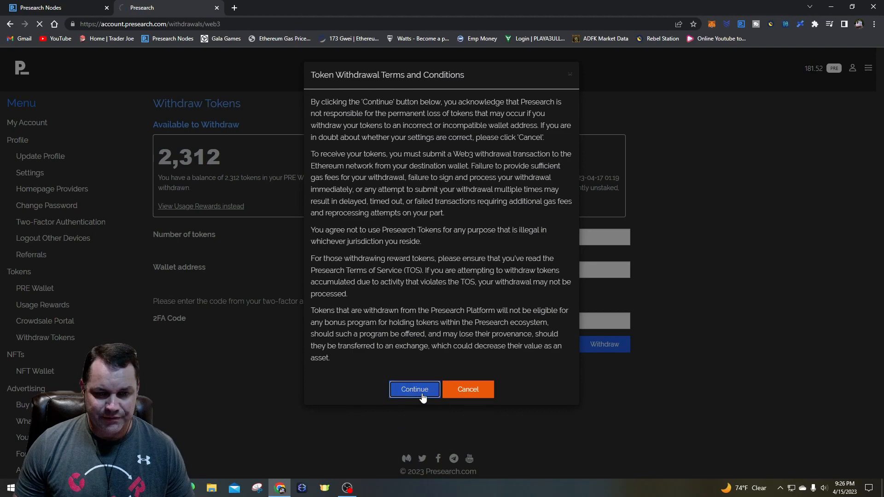
{"action": "left_click", "coordinate": [414, 388]}
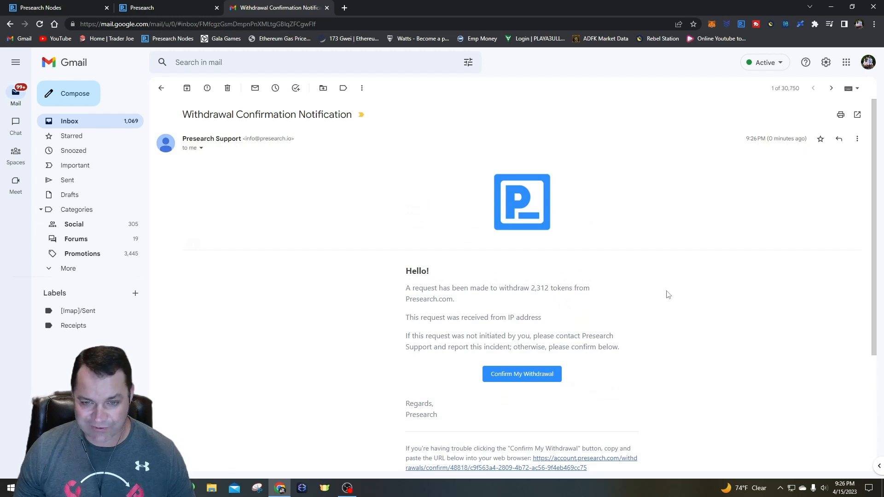
{"action": "mouse_move", "coordinate": [692, 306]}
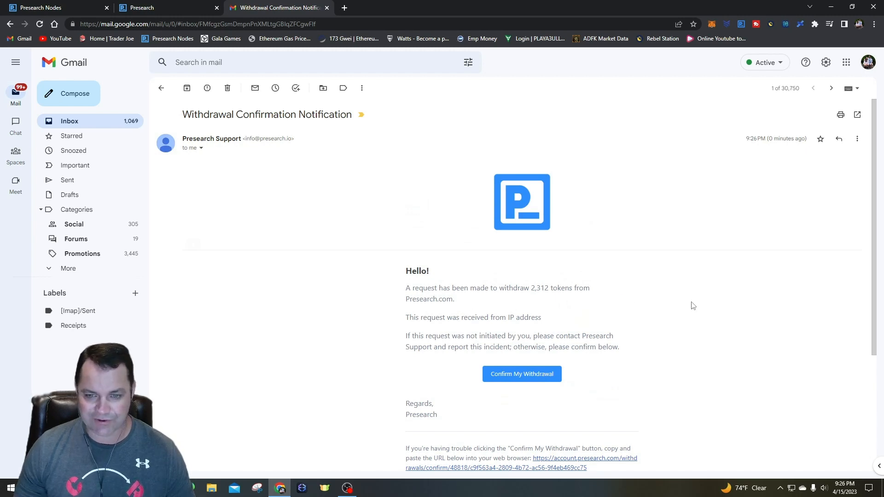
{"action": "mouse_move", "coordinate": [673, 365]}
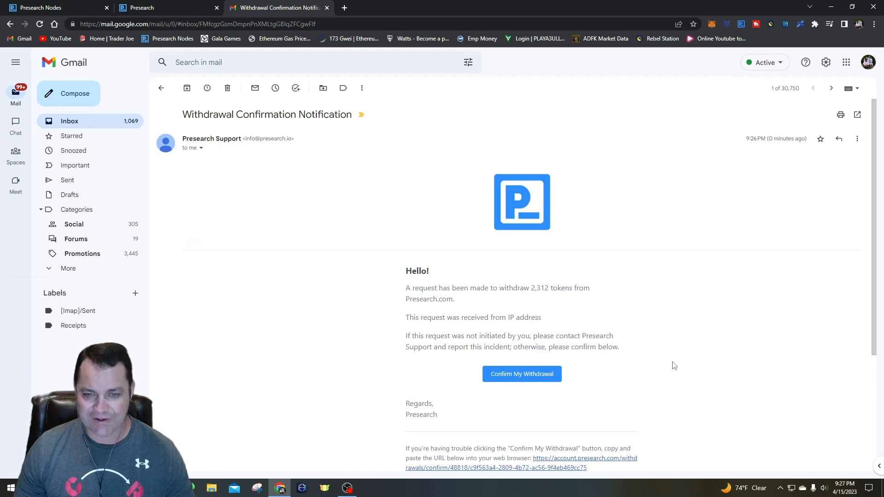
Confirm the 2,312-token withdrawal from the Gmail notification email.
{"action": "left_click", "coordinate": [521, 374]}
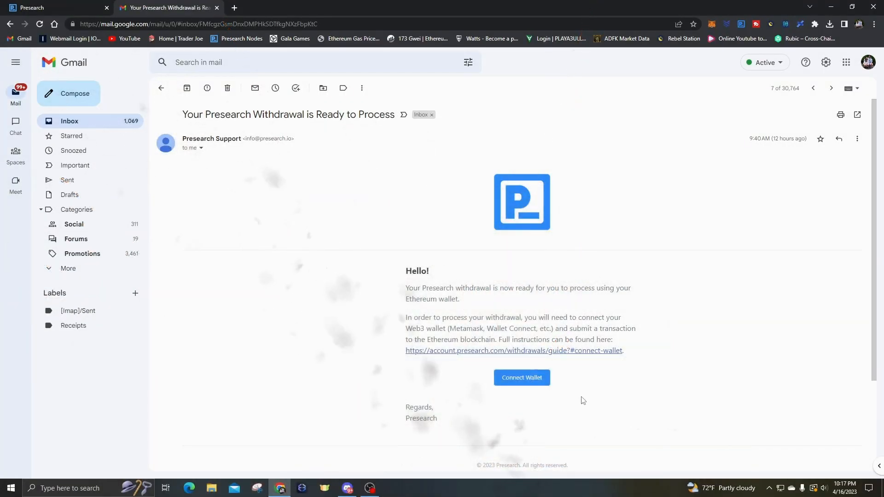
{"action": "mouse_move", "coordinate": [637, 225]}
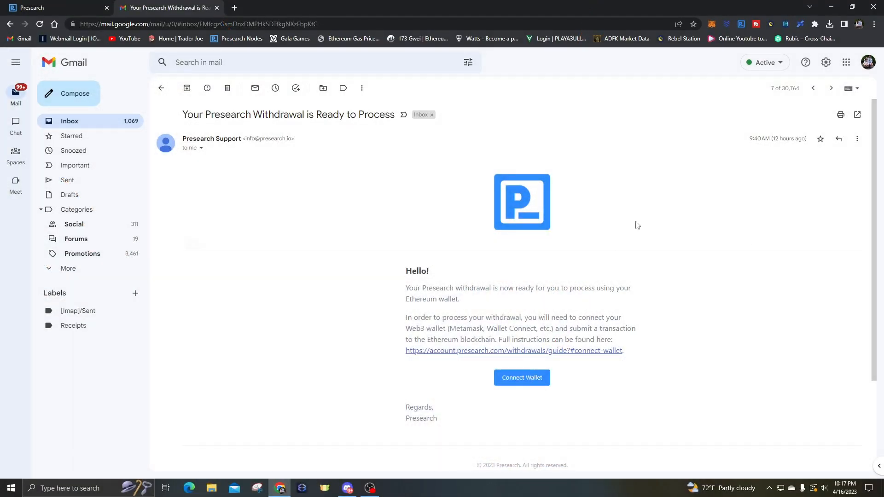
{"action": "mouse_move", "coordinate": [694, 310]}
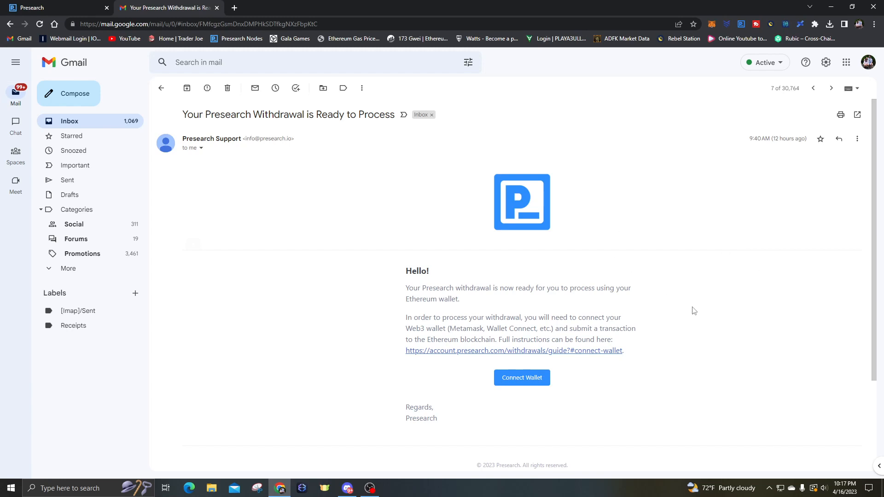
{"action": "mouse_move", "coordinate": [663, 309]}
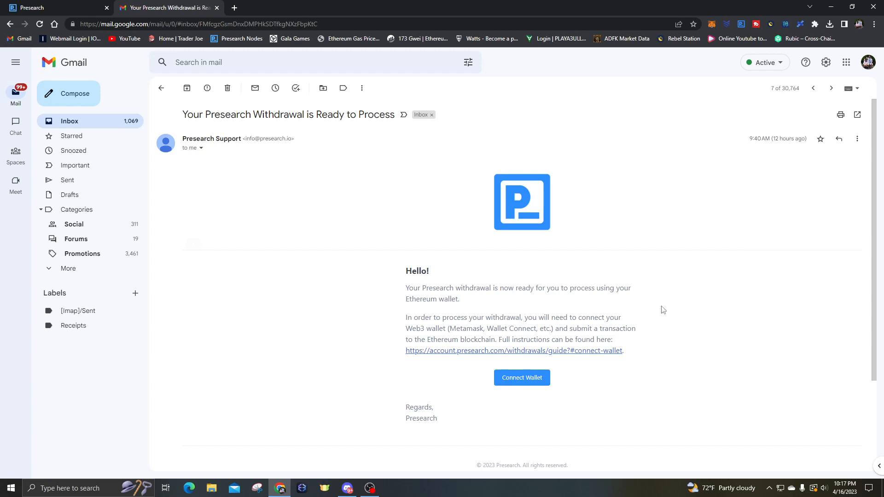
{"action": "mouse_move", "coordinate": [549, 297]}
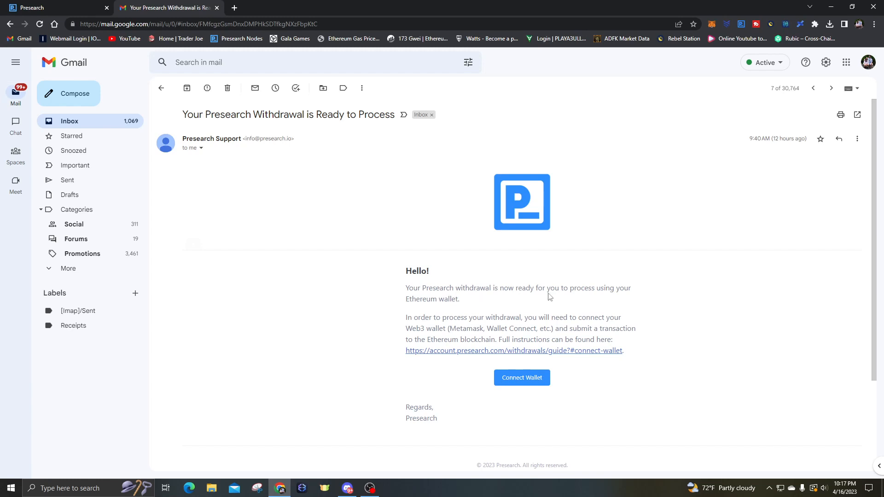
{"action": "mouse_move", "coordinate": [388, 271]}
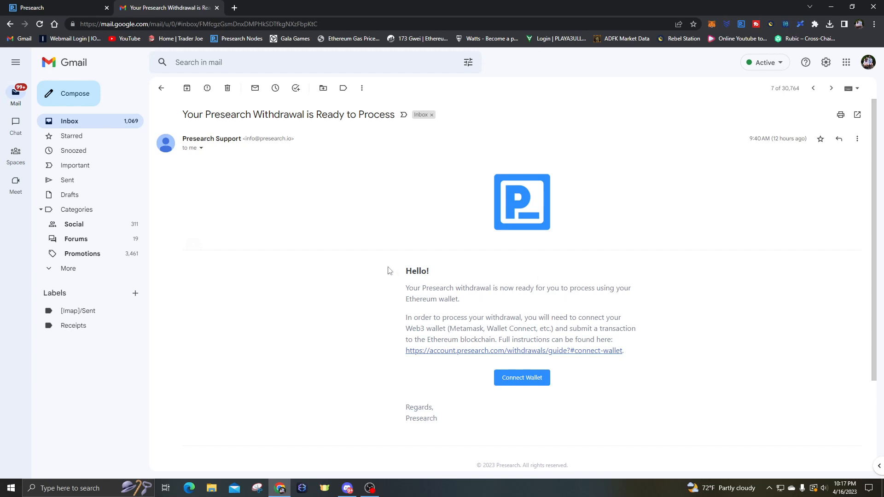
{"action": "mouse_move", "coordinate": [464, 321]}
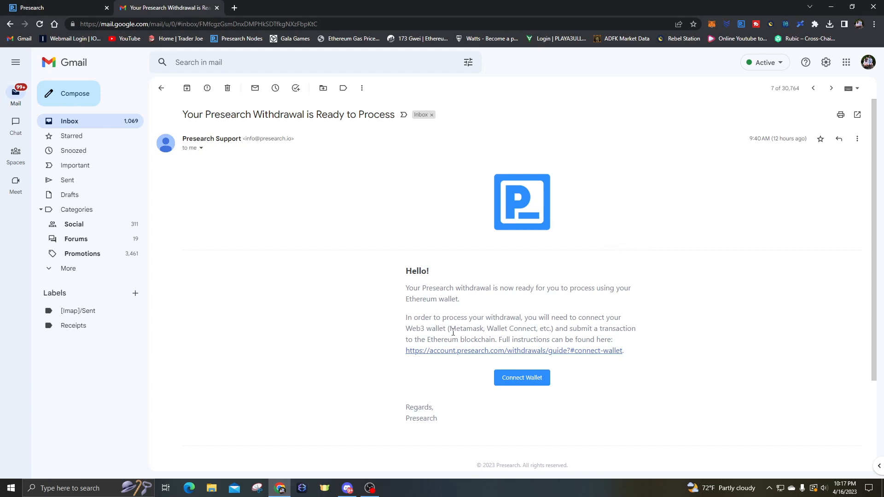
{"action": "mouse_move", "coordinate": [641, 330]}
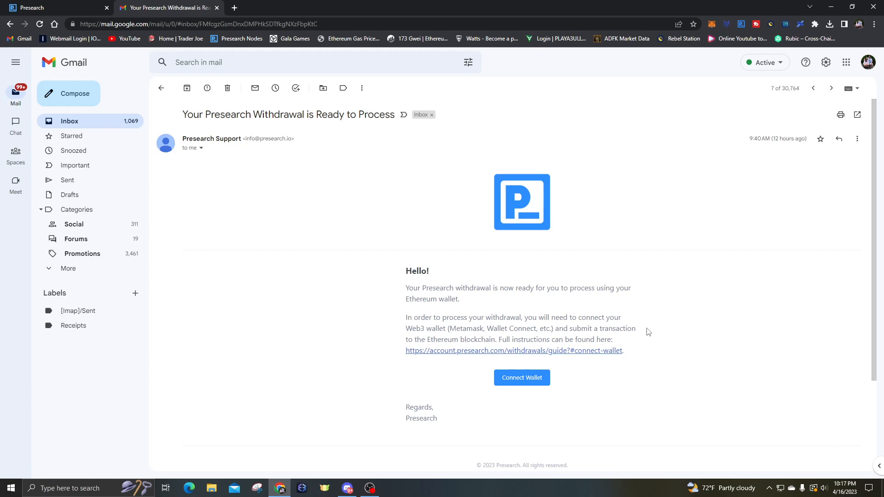
{"action": "mouse_move", "coordinate": [661, 361]}
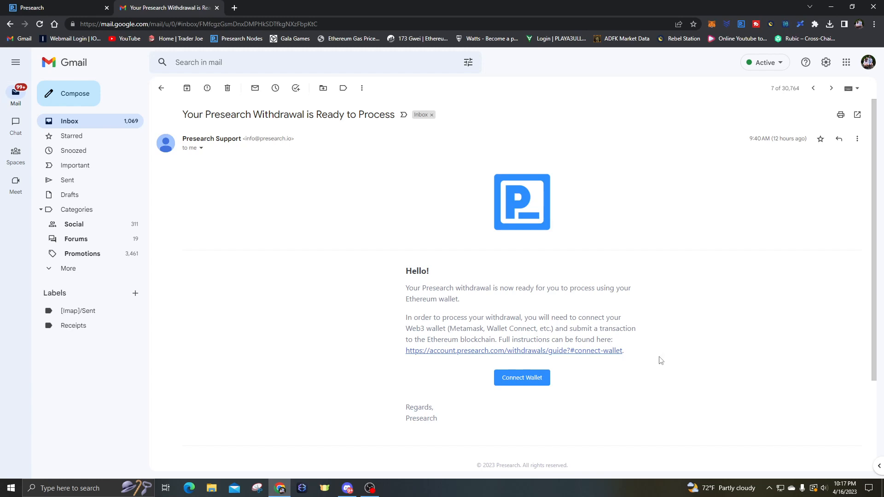
{"action": "mouse_move", "coordinate": [527, 384]}
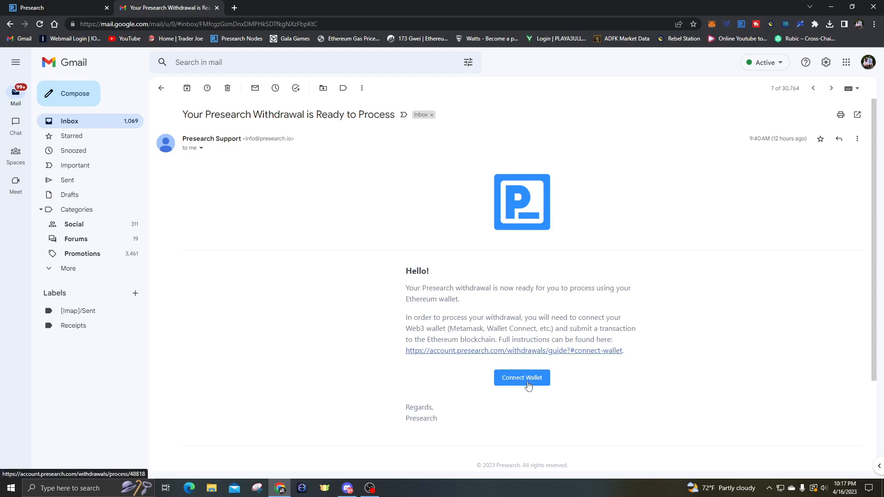
Open the withdrawal processing page from the email and connect the MetaMask wallet.
{"action": "left_click", "coordinate": [521, 377]}
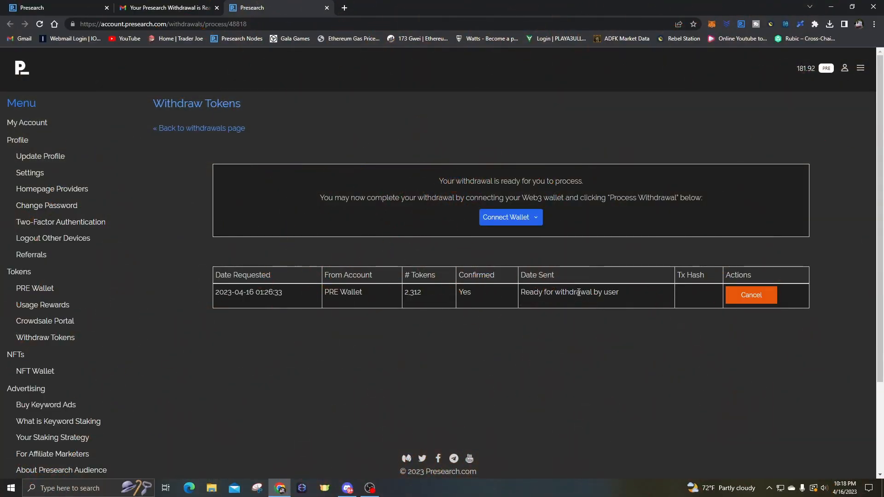
{"action": "mouse_move", "coordinate": [524, 218]}
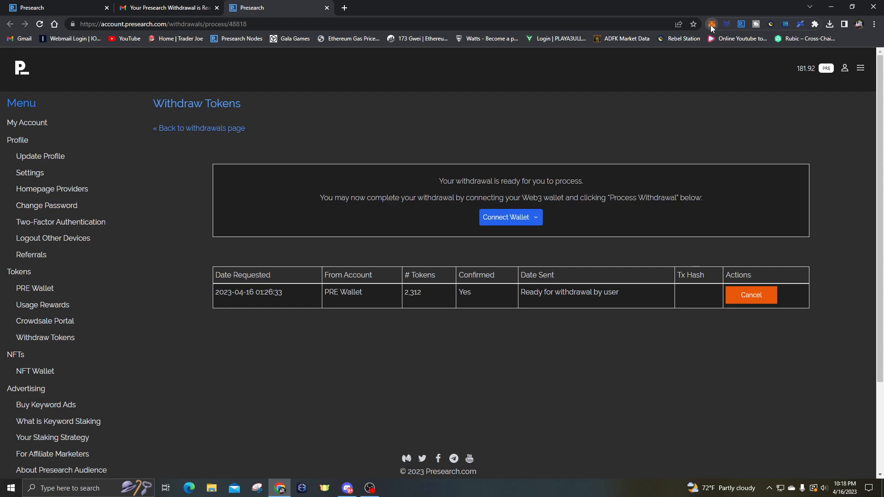
{"action": "left_click", "coordinate": [711, 24]}
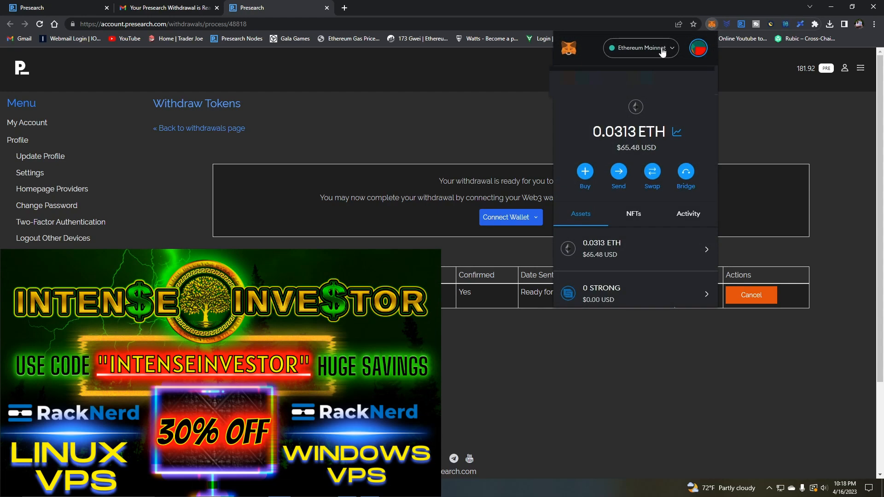
{"action": "mouse_move", "coordinate": [745, 135]}
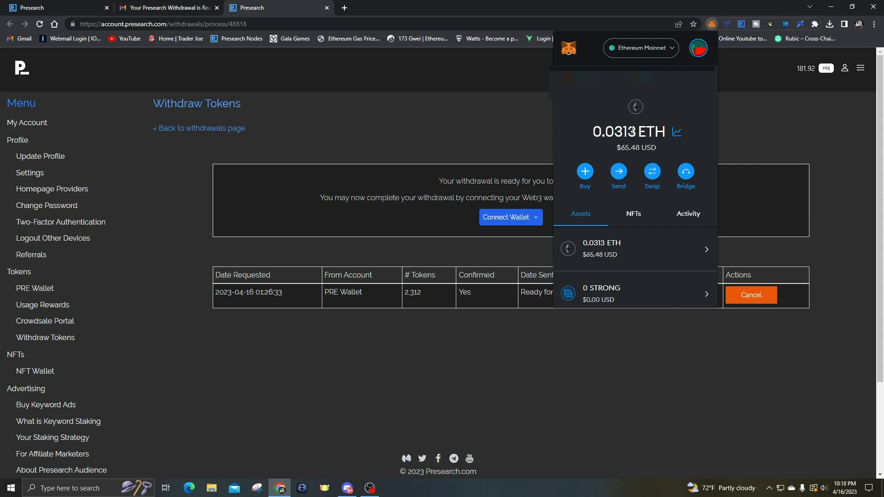
{"action": "mouse_move", "coordinate": [538, 129]}
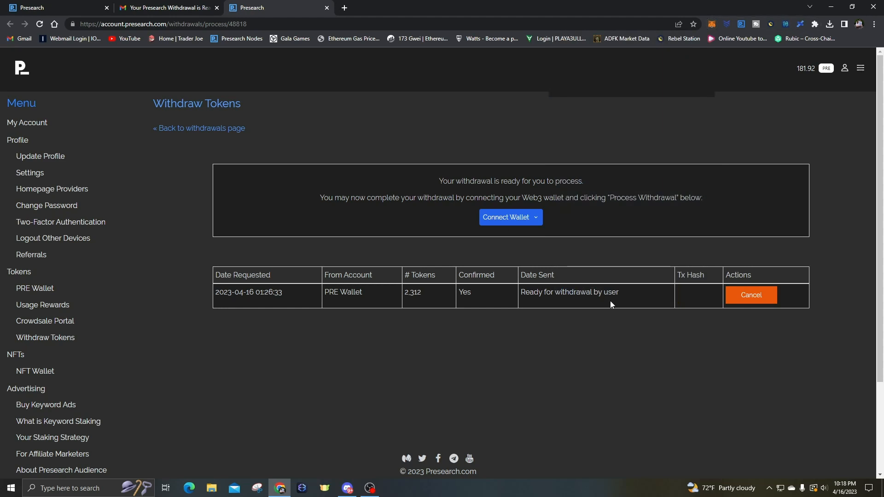
{"action": "left_click", "coordinate": [509, 217]}
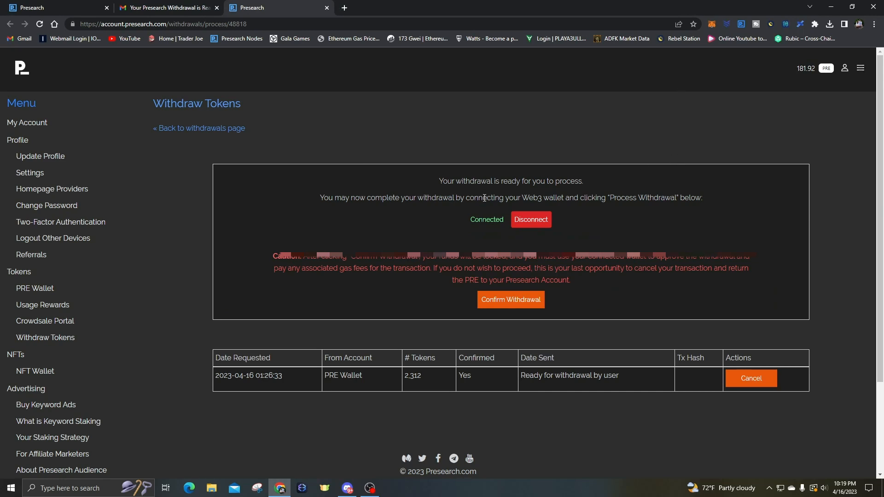
{"action": "mouse_move", "coordinate": [328, 210]}
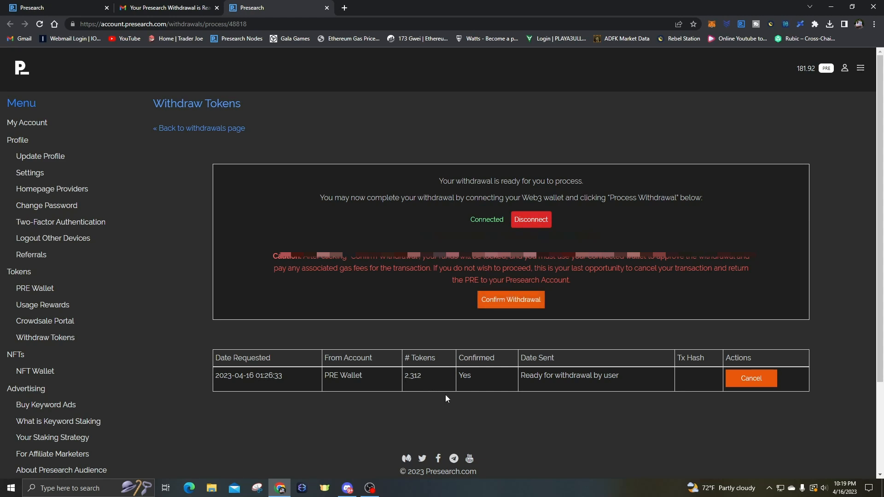
{"action": "mouse_move", "coordinate": [605, 311]}
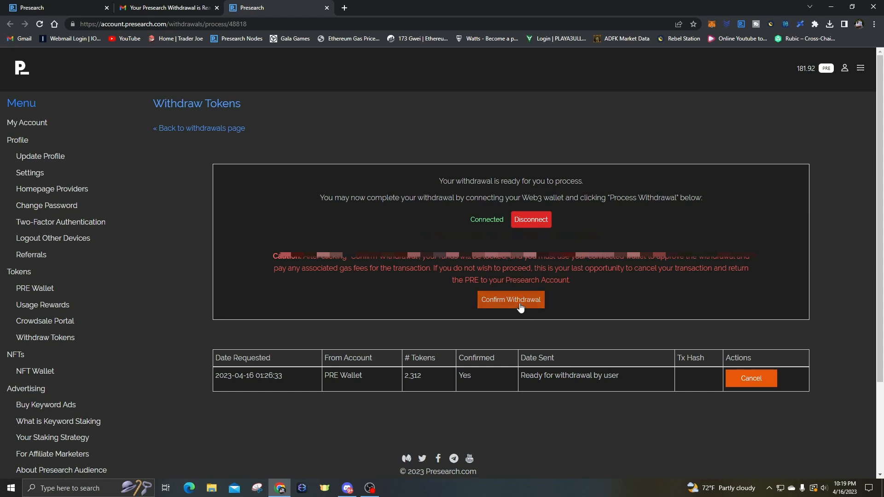
Confirm the 2,312-token withdrawal and start processing it.
{"action": "left_click", "coordinate": [510, 299]}
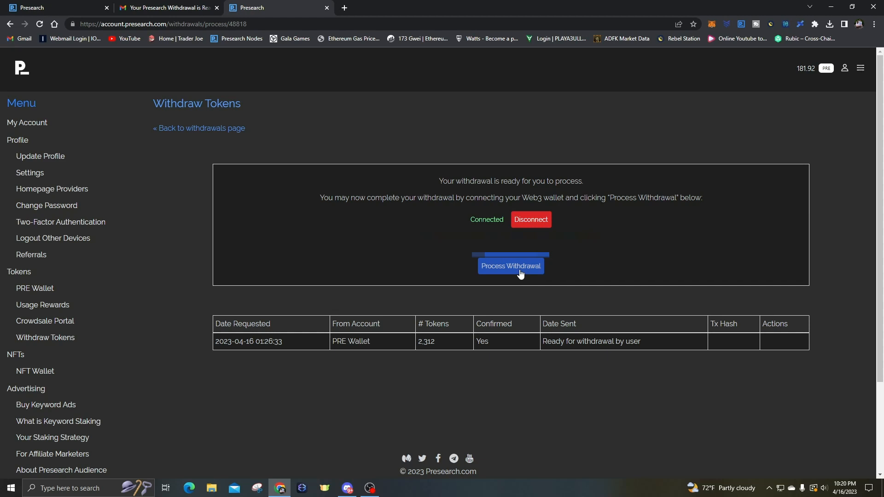
{"action": "left_click", "coordinate": [509, 265]}
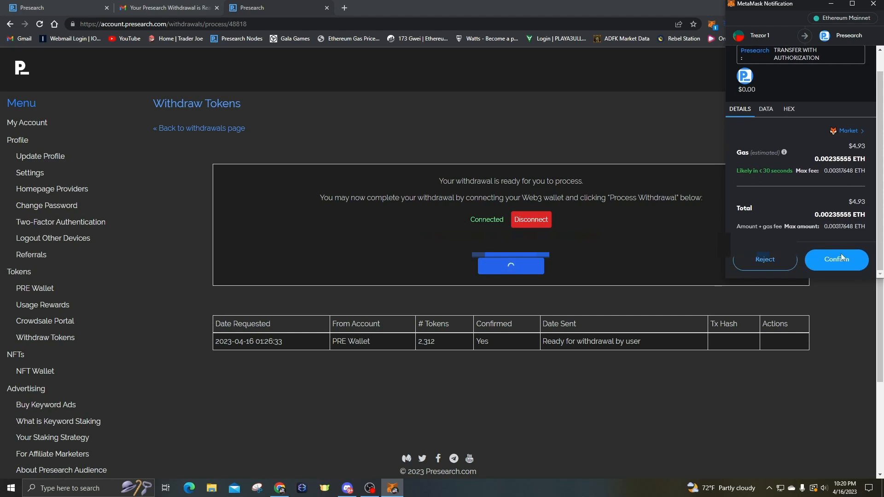
Approve the transaction in MetaMask, allow public key export and sign with the Trezor device.
{"action": "left_click", "coordinate": [835, 260]}
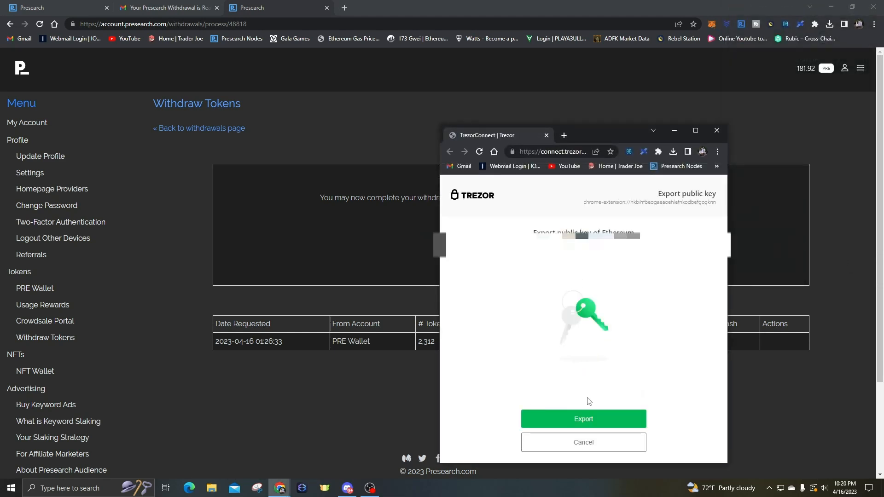
{"action": "left_click", "coordinate": [583, 419]}
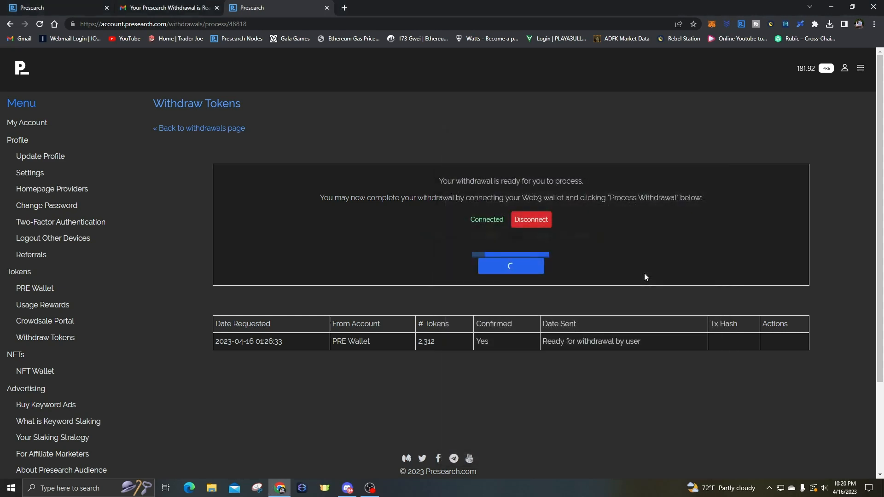
{"action": "left_click", "coordinate": [509, 265]}
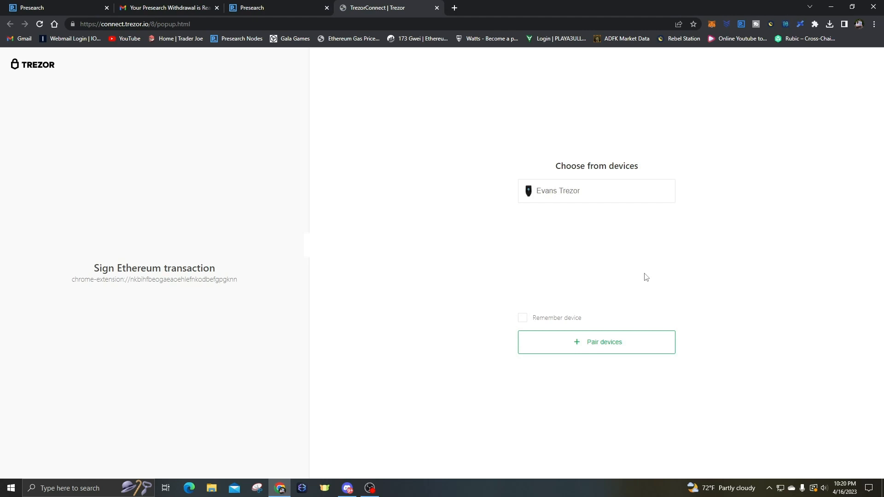
{"action": "left_click", "coordinate": [596, 190]}
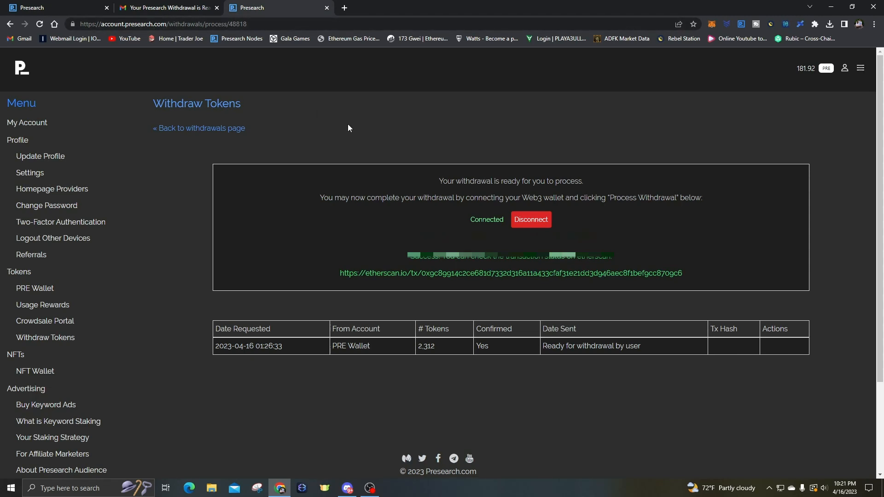
{"action": "mouse_move", "coordinate": [449, 269]}
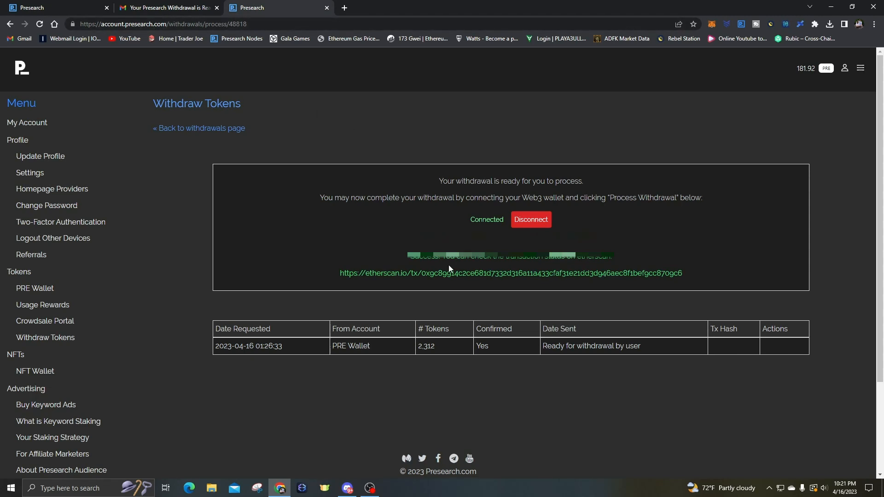
{"action": "mouse_move", "coordinate": [423, 264]}
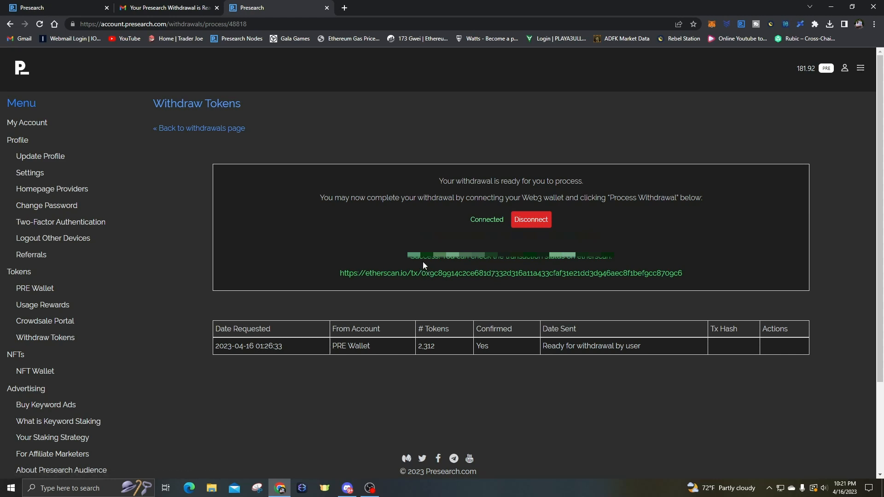
{"action": "mouse_move", "coordinate": [337, 184]}
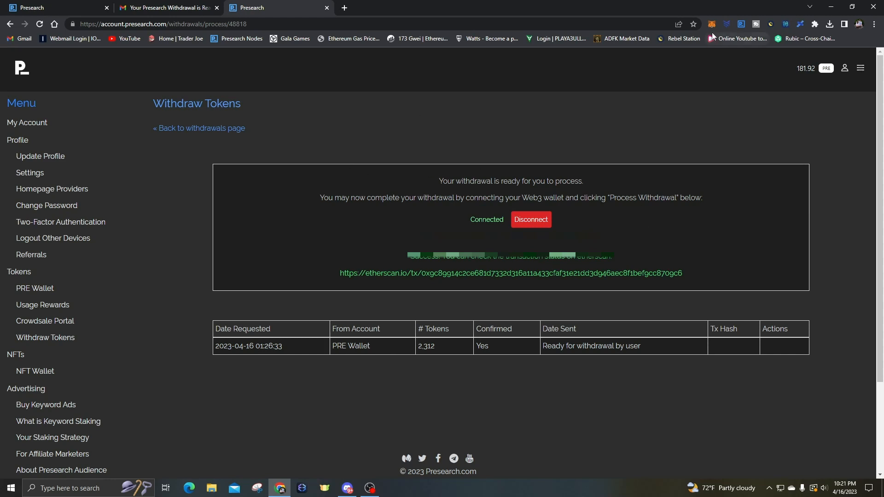
Check MetaMask activity and open the Transfer With Authorization transaction details.
{"action": "left_click", "coordinate": [712, 24]}
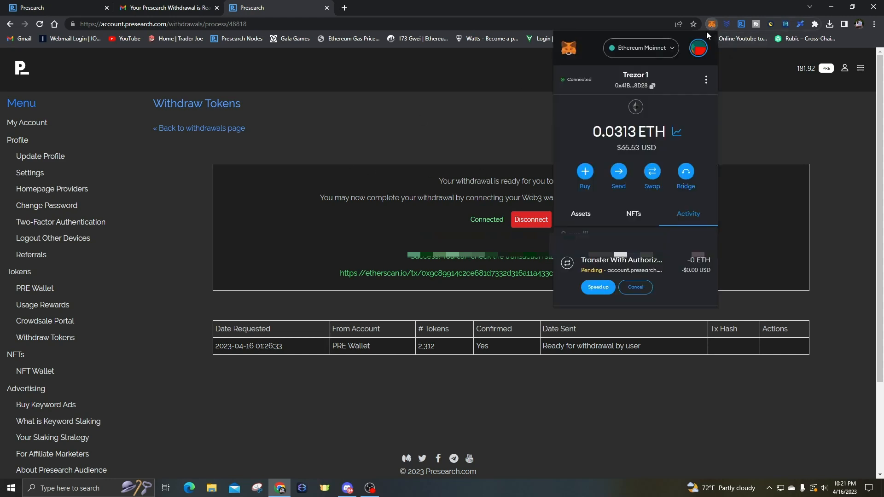
{"action": "scroll", "scroll_direction": "down", "scroll_amount": 3}
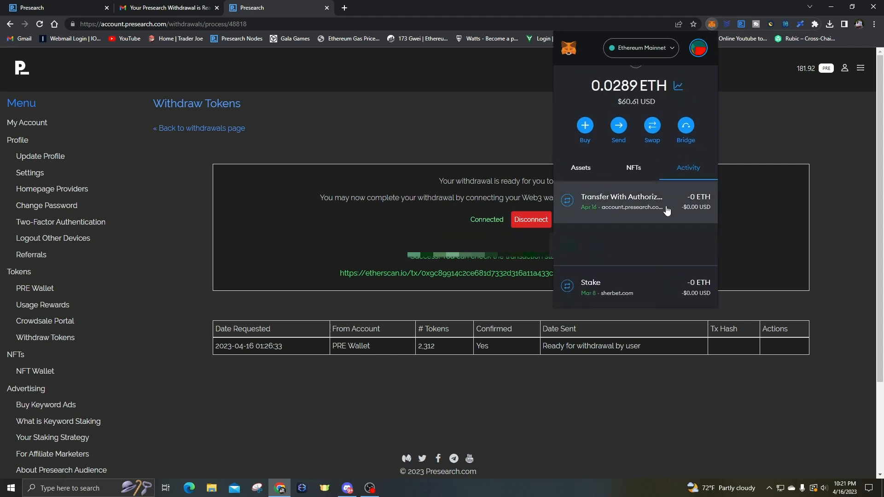
{"action": "left_click", "coordinate": [621, 202]}
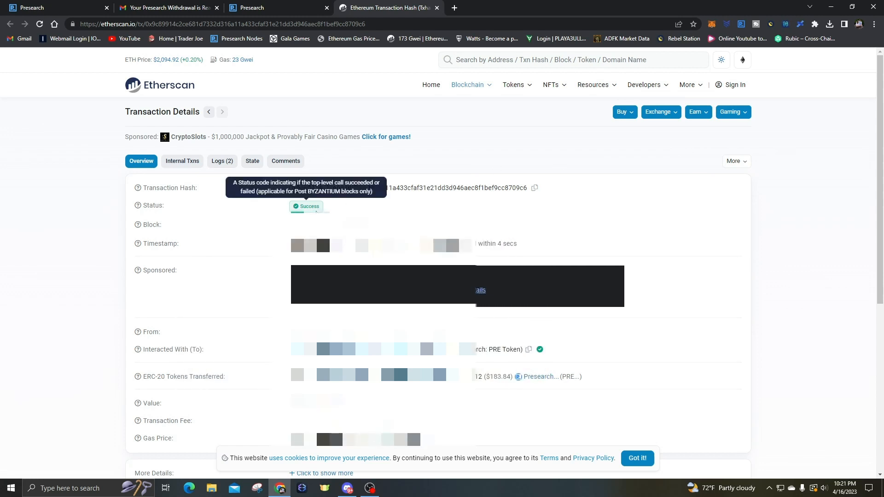
Review the ERC-20 PRE transfer on Etherscan and return to the Presearch withdrawal page.
{"action": "scroll", "scroll_direction": "down", "scroll_amount": 3}
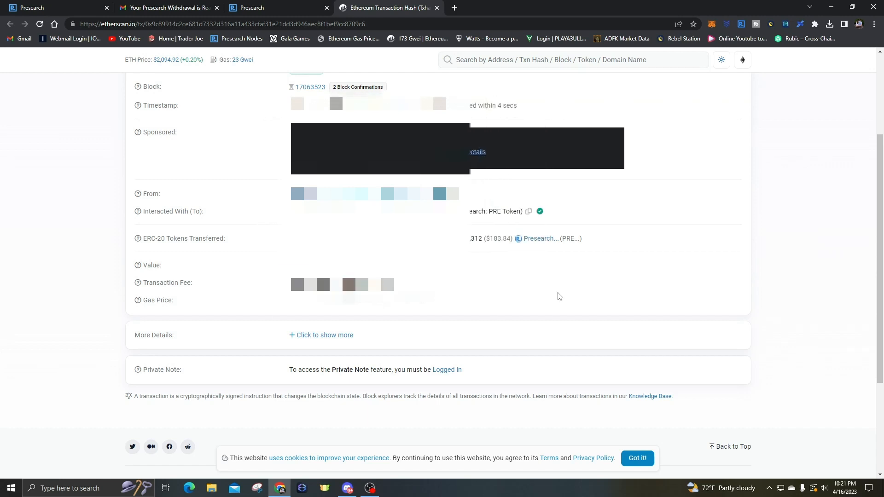
{"action": "left_click", "coordinate": [276, 7]}
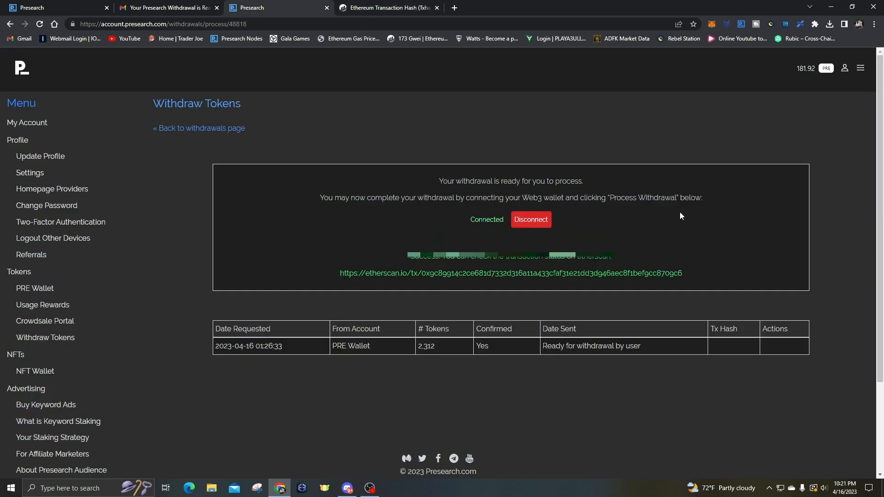
{"action": "mouse_move", "coordinate": [731, 226]}
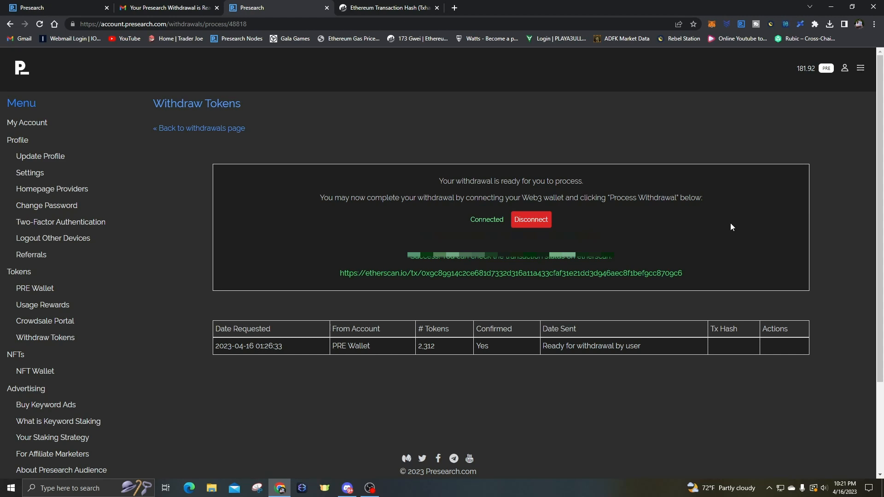
{"action": "mouse_move", "coordinate": [726, 219]}
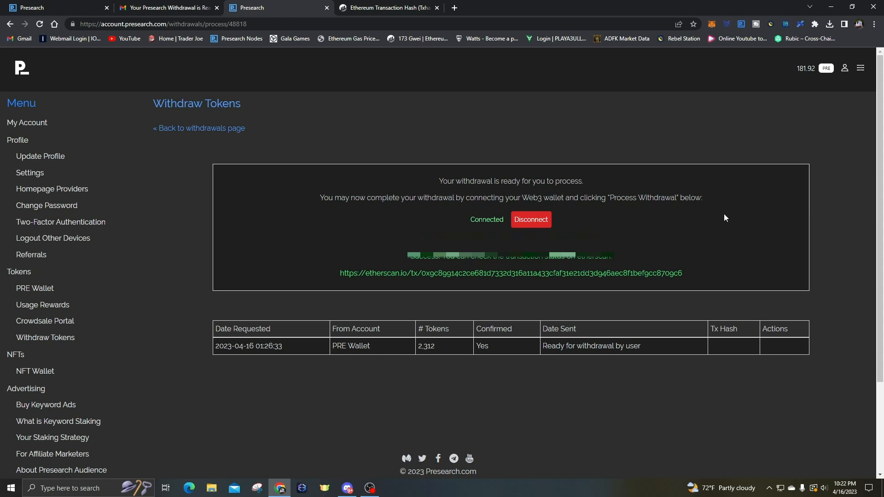
{"action": "mouse_move", "coordinate": [721, 84]}
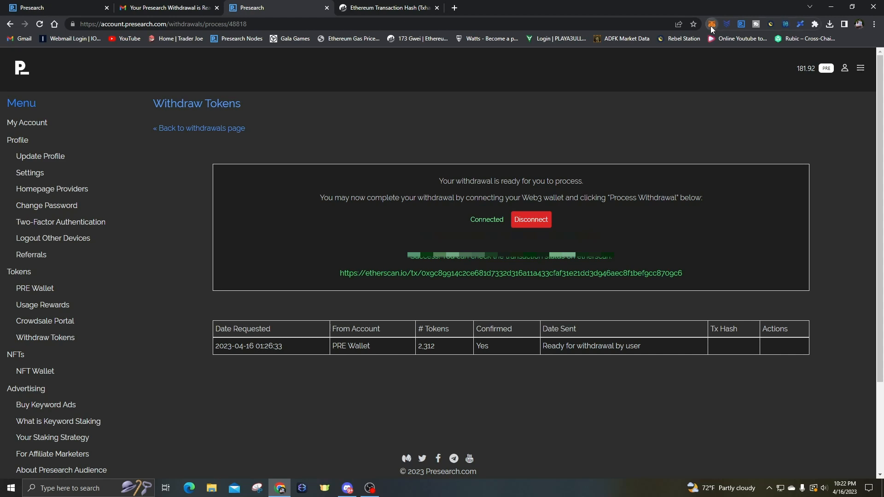
Check the MetaMask assets list for the 2312 PRE balance.
{"action": "left_click", "coordinate": [711, 23]}
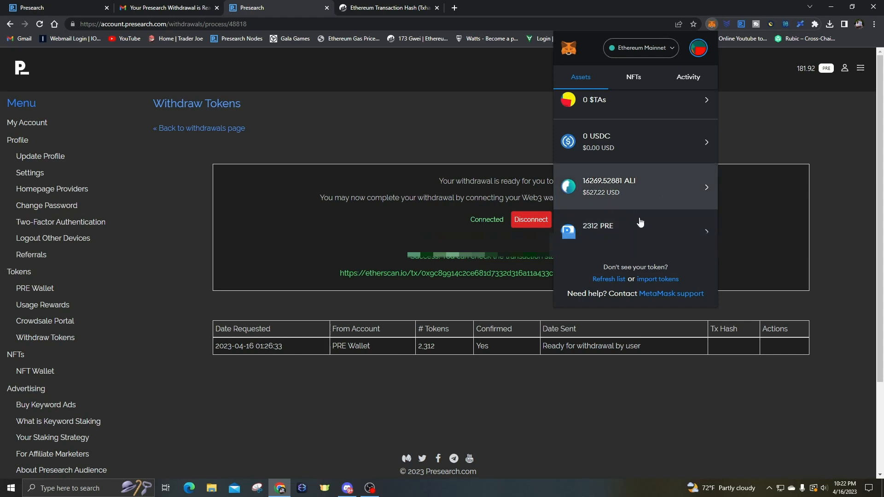
{"action": "mouse_move", "coordinate": [663, 229]}
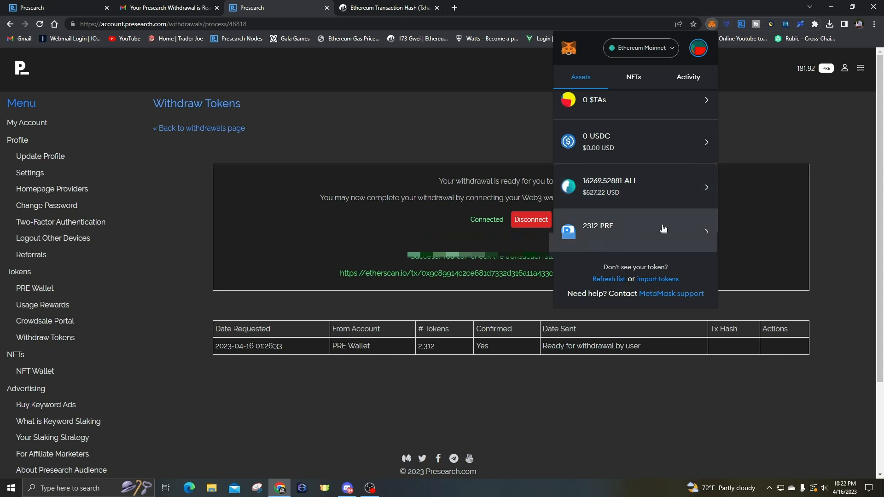
{"action": "mouse_move", "coordinate": [665, 219]}
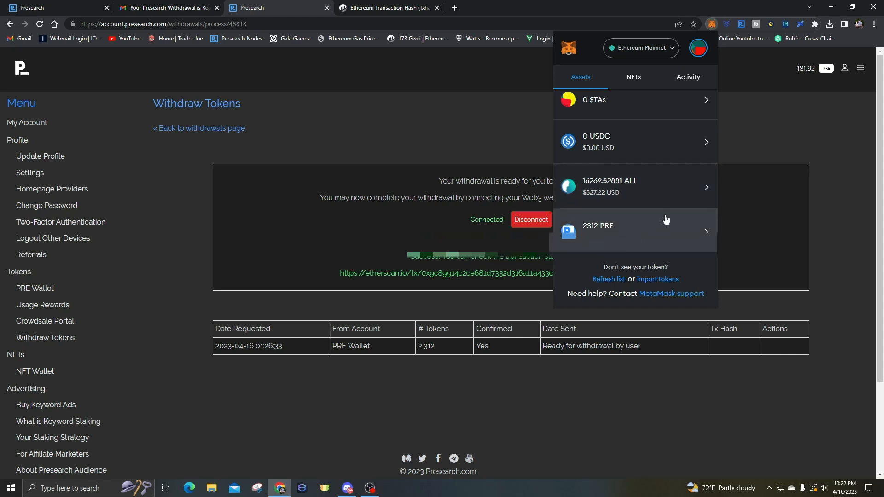
{"action": "scroll", "scroll_direction": "down", "scroll_amount": 3}
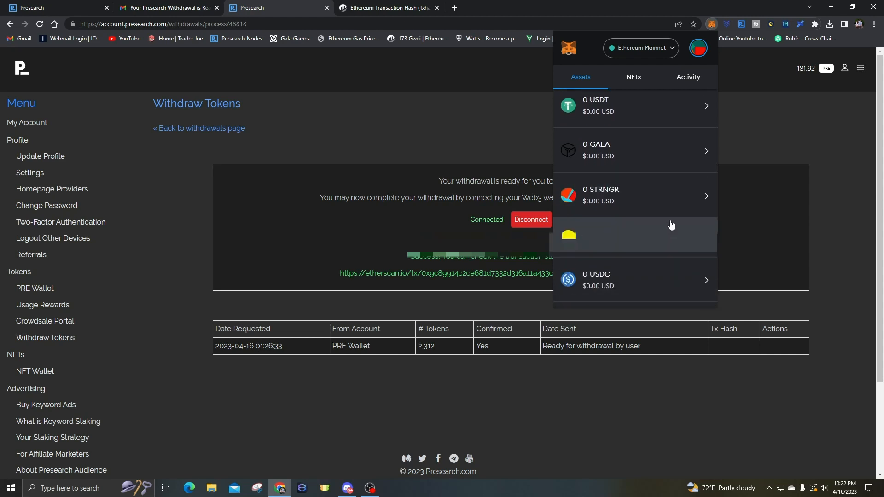
{"action": "scroll", "scroll_direction": "down", "scroll_amount": 3}
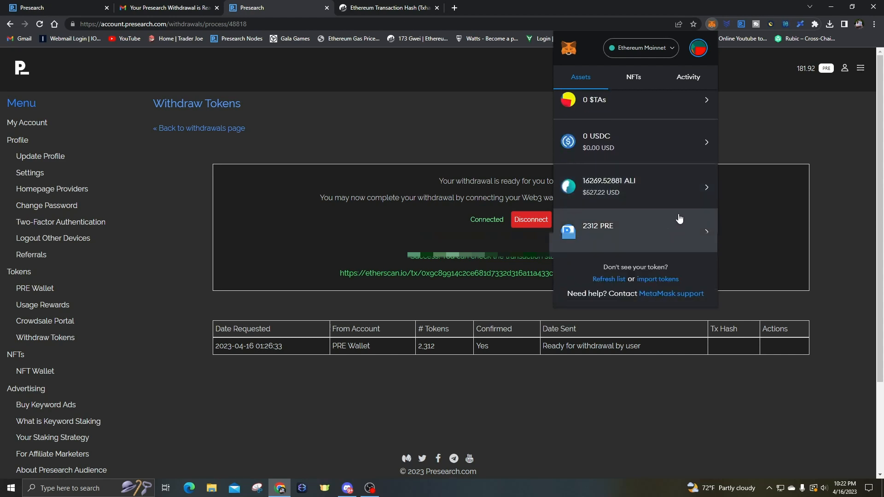
{"action": "mouse_move", "coordinate": [790, 135]}
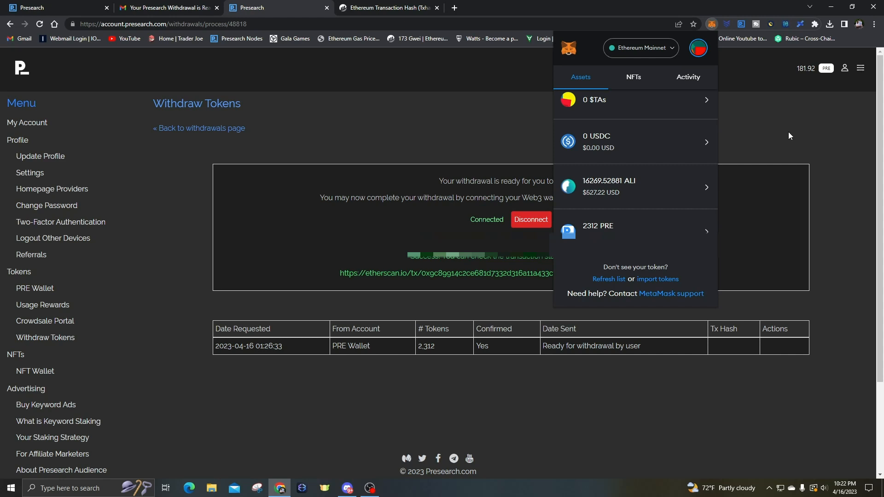
{"action": "mouse_move", "coordinate": [796, 132]}
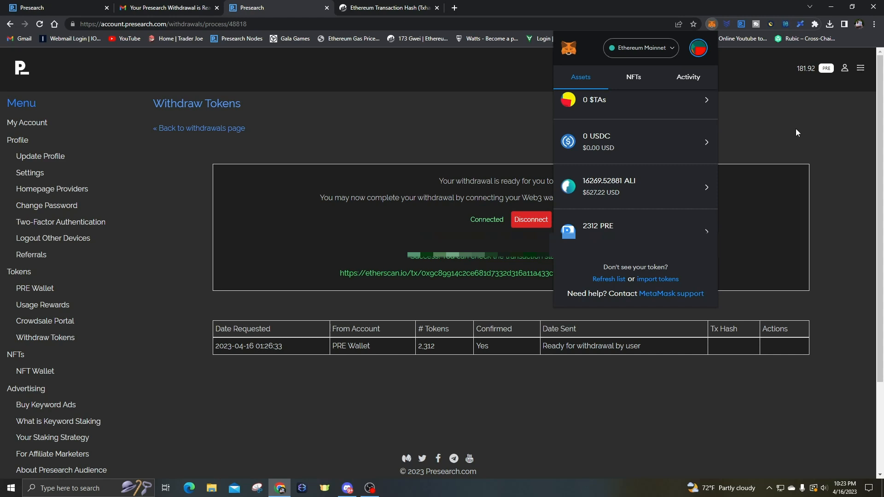
{"action": "mouse_move", "coordinate": [792, 140]}
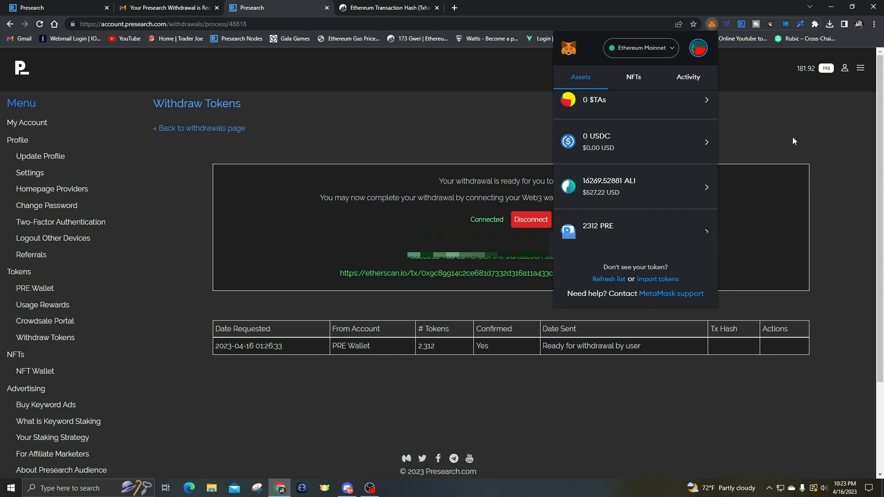
{"action": "mouse_move", "coordinate": [798, 127]}
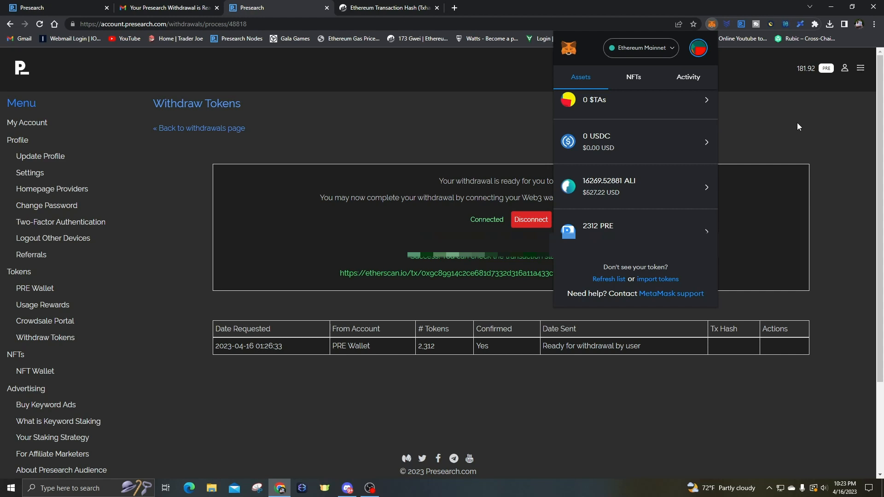